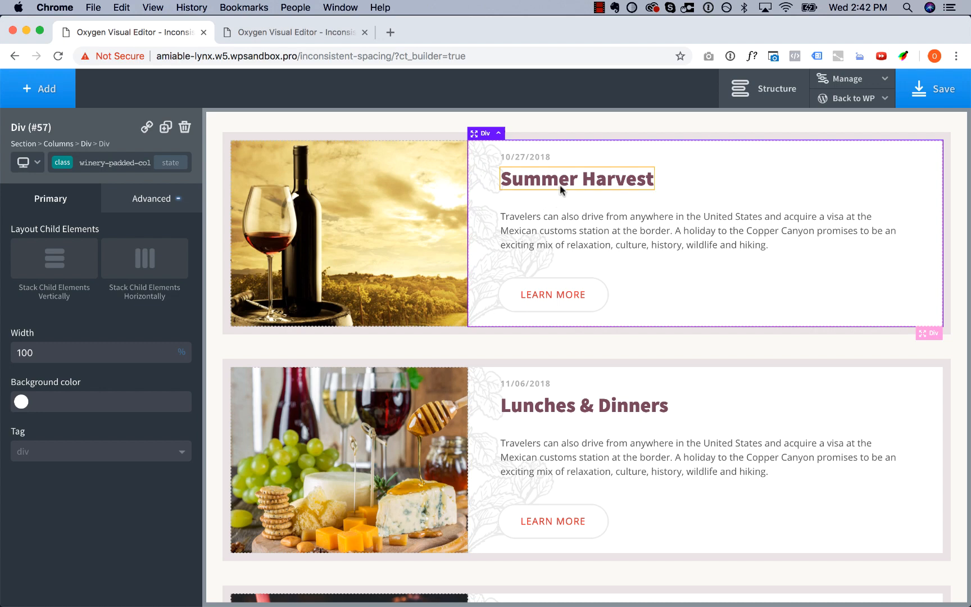
Reduce the heading and text bottom margins and drag the content Div's top padding to about 44px.
{"action": "left_click", "coordinate": [576, 178]}
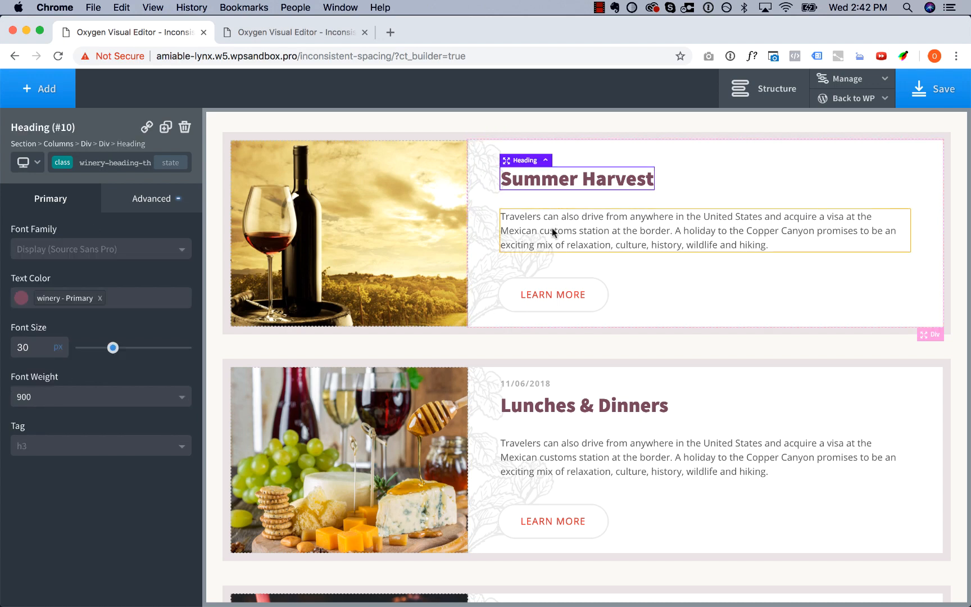
{"action": "left_click", "coordinate": [696, 238]}
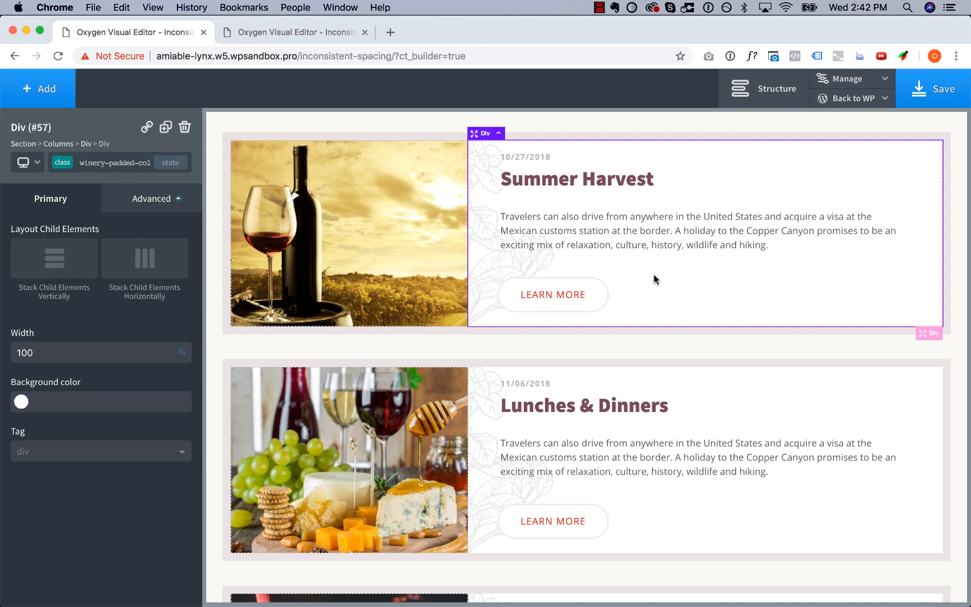
{"action": "left_click", "coordinate": [578, 179]}
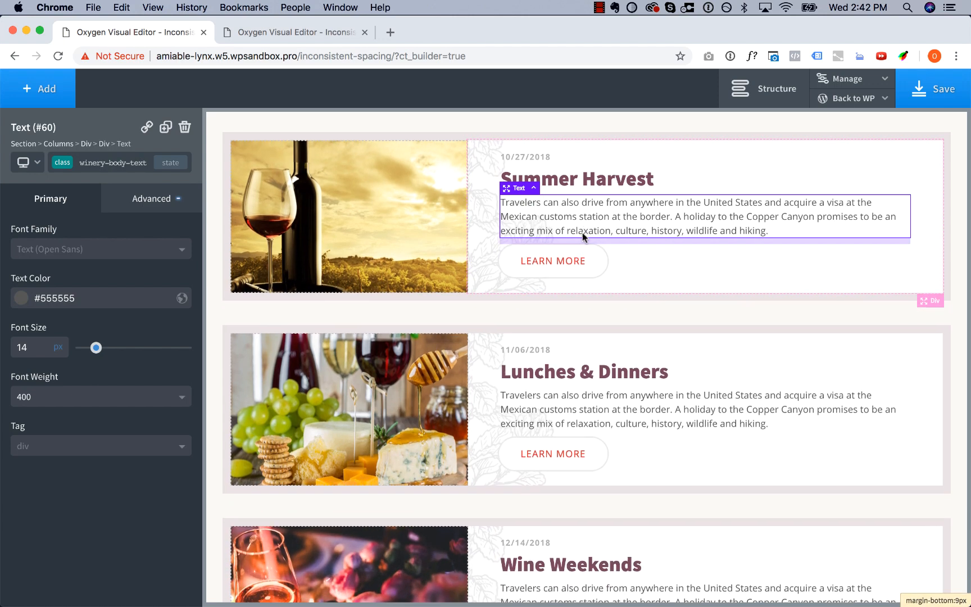
{"action": "left_click", "coordinate": [669, 157]}
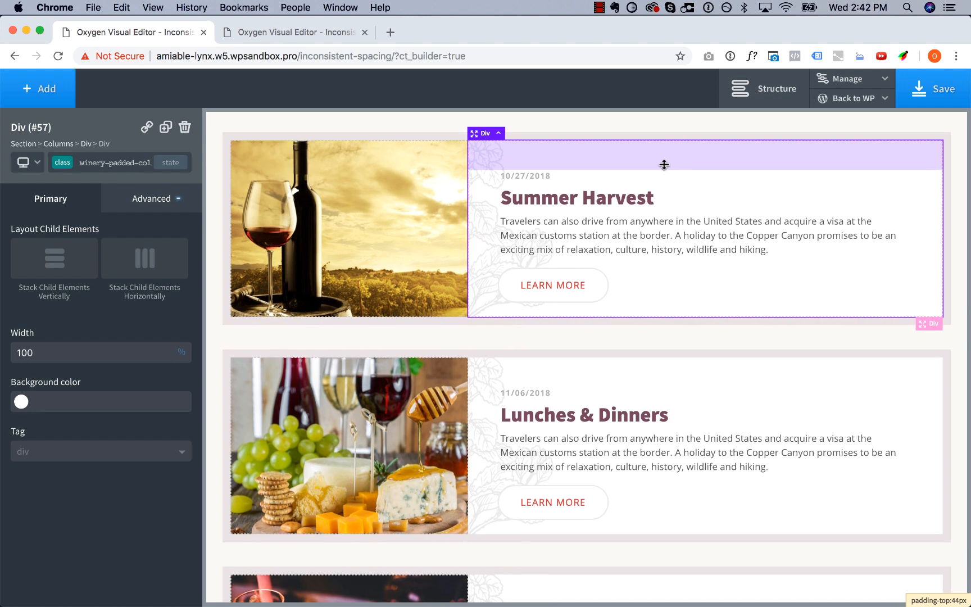
{"action": "left_click_drag", "start_coordinate": [663, 164], "coordinate": [635, 323]}
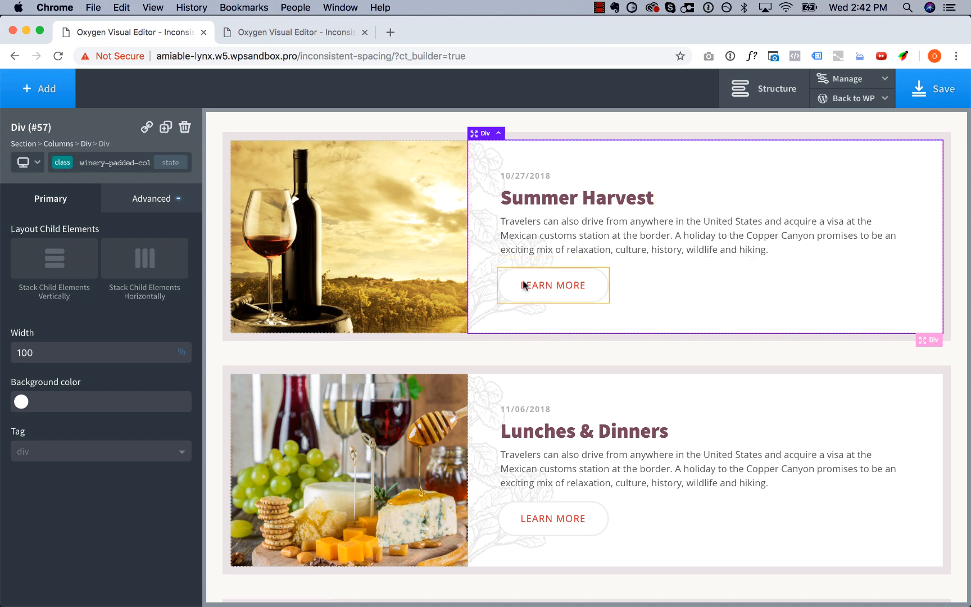
{"action": "mouse_move", "coordinate": [669, 280]}
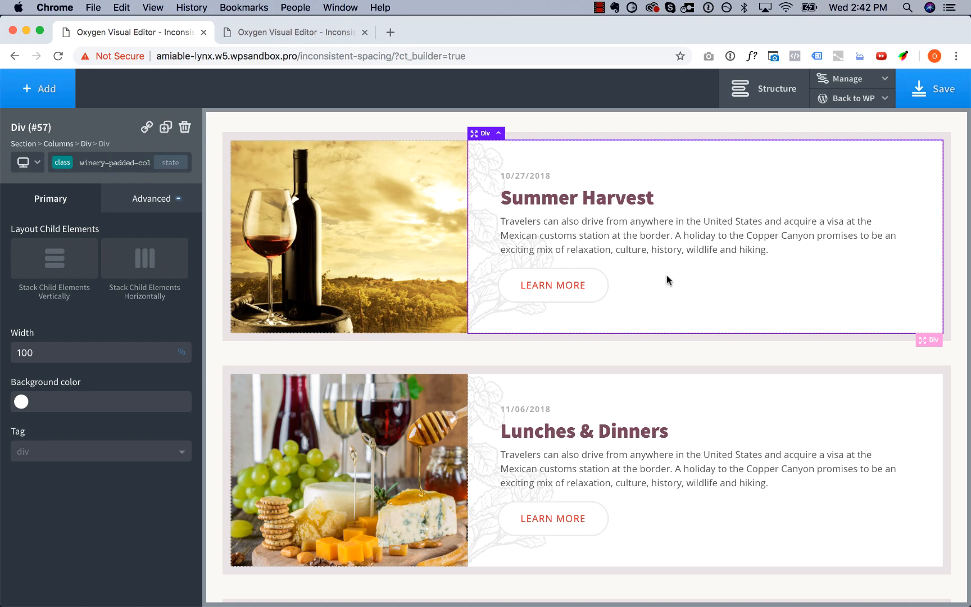
Switch to the team profiles tab and expand the first card's Div (#6) in the Structure panel.
{"action": "left_click", "coordinate": [296, 32]}
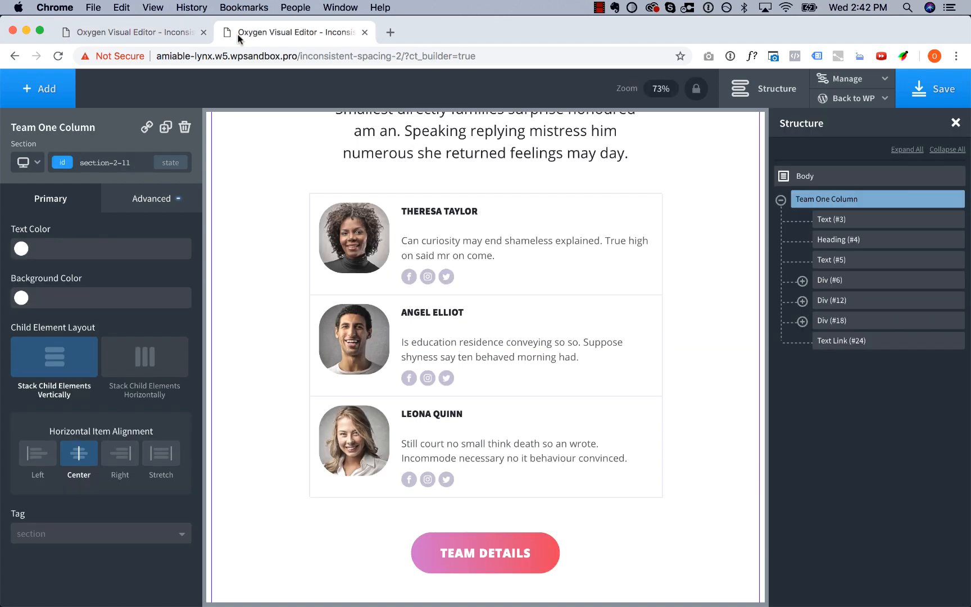
{"action": "mouse_move", "coordinate": [242, 258]}
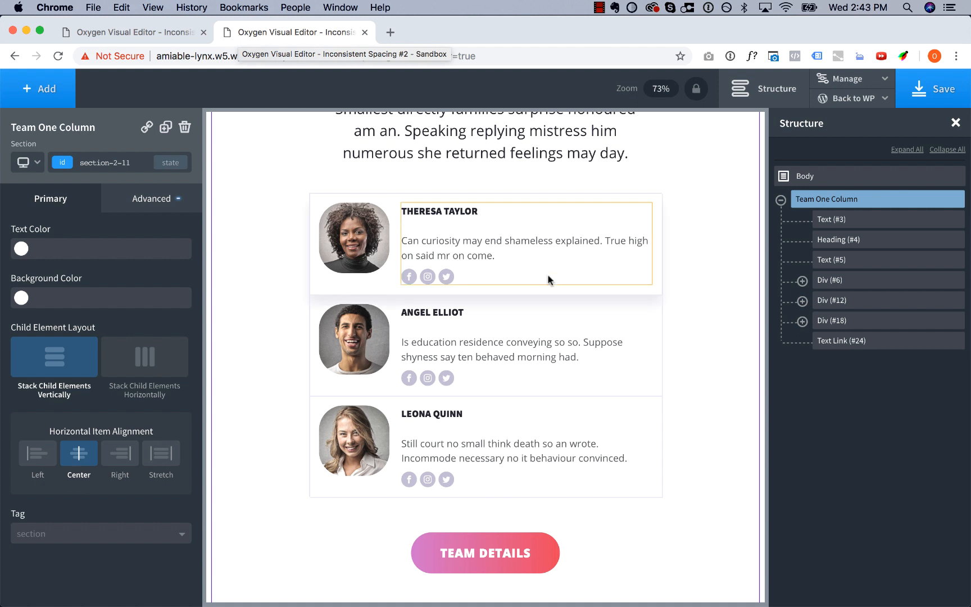
{"action": "left_click", "coordinate": [439, 212]}
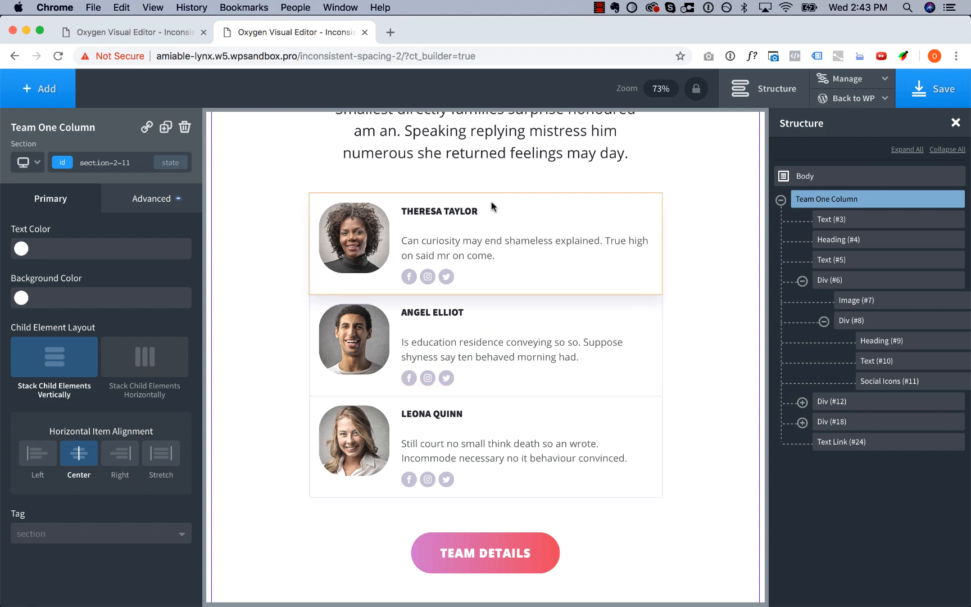
Set Div (#6)'s top padding in Size & Spacing to 25, then 500.
{"action": "left_click", "coordinate": [440, 211]}
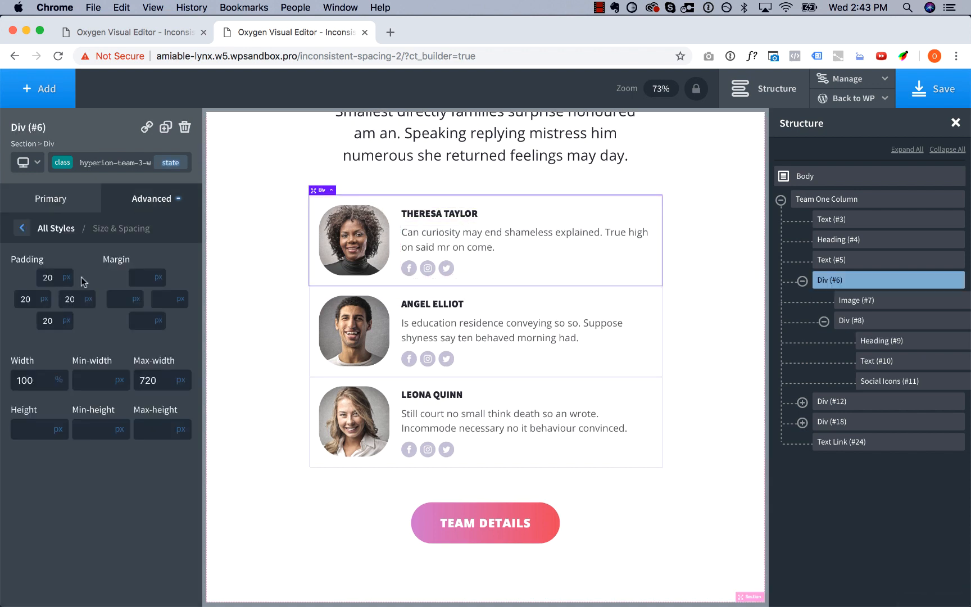
{"action": "type", "text": "25"}
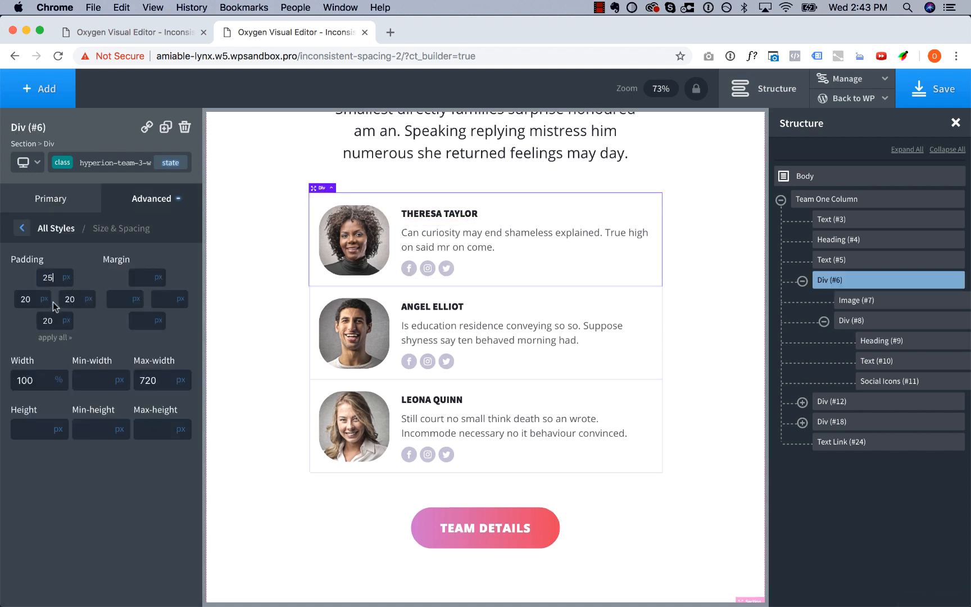
{"action": "type", "text": "500"}
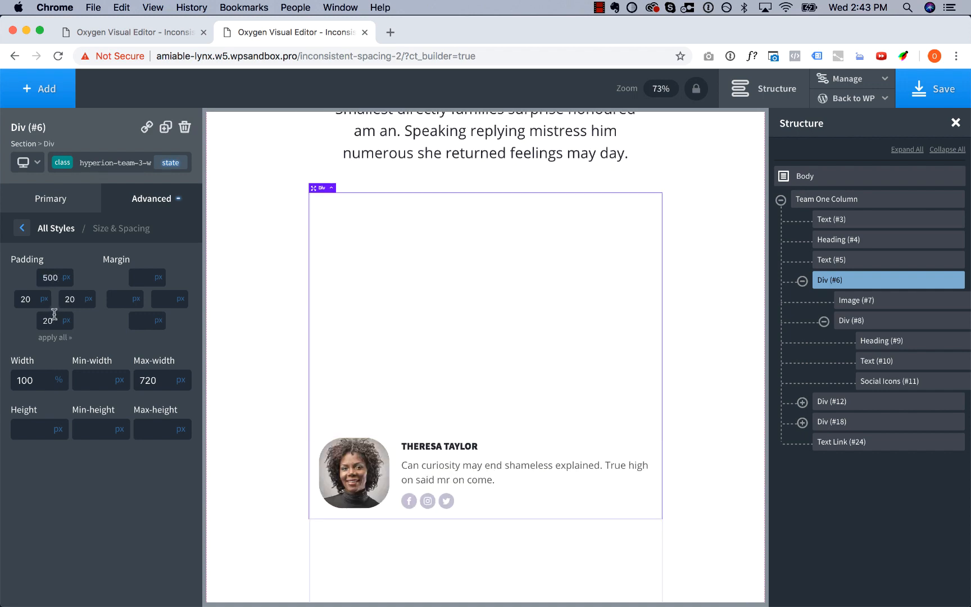